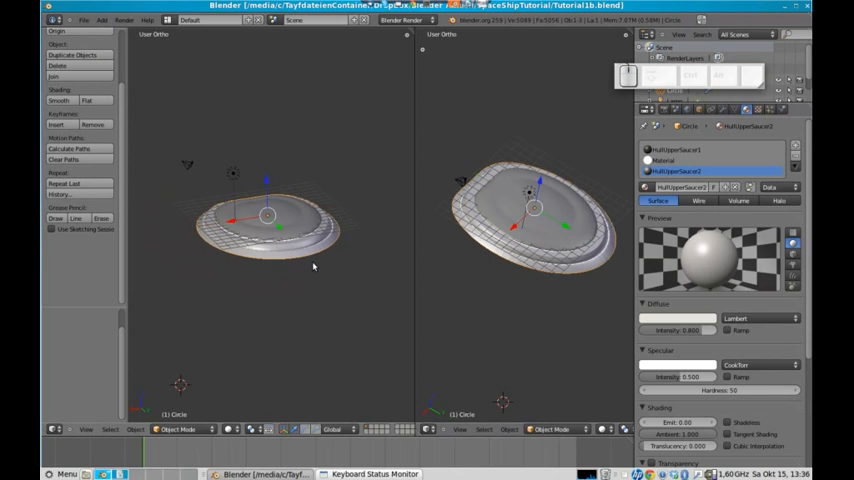
Step: Enter Edit Mode on the saucer to expose the upper-hull faces for the window
key(Tab)
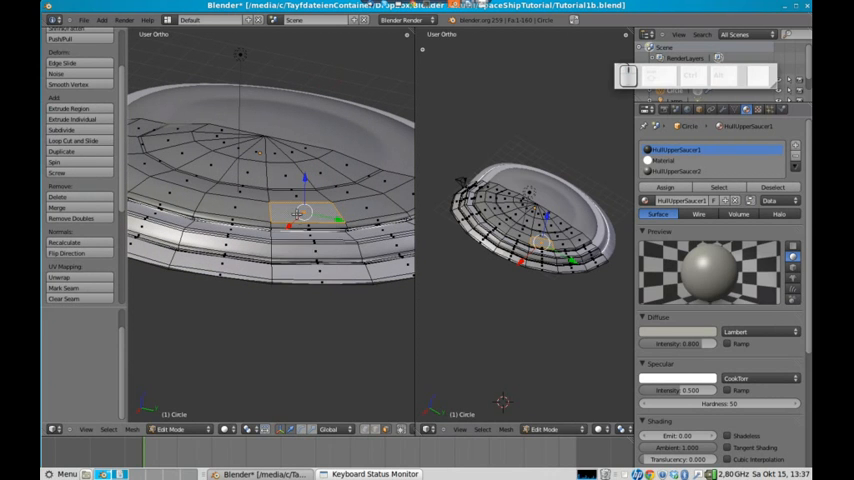
Step: Delete the selected upper-hull faces, leaving an oval opening for the window
key(x)
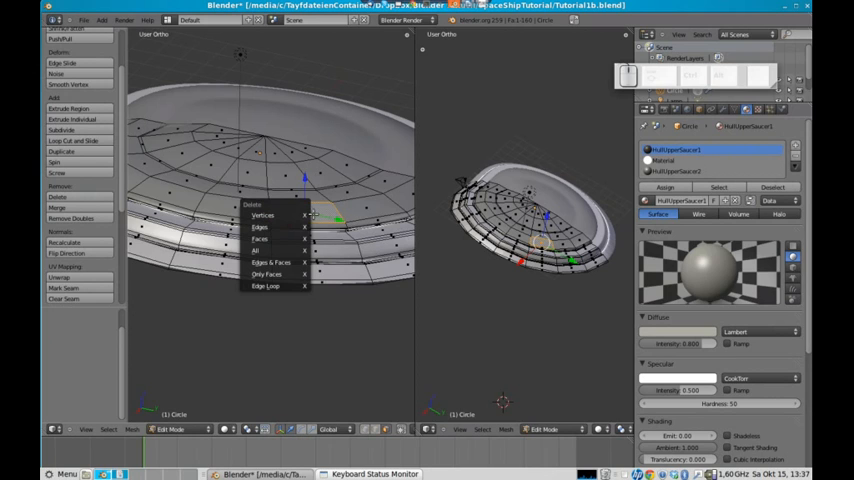
click(260, 238)
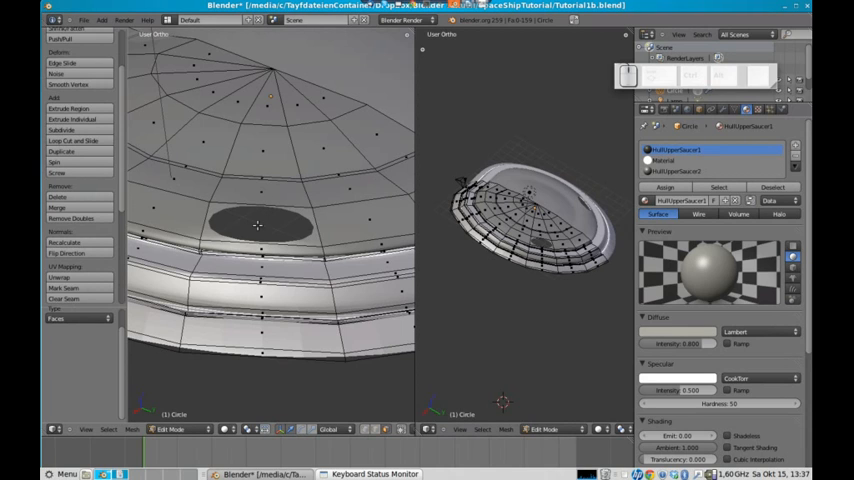
mouse_move(210, 242)
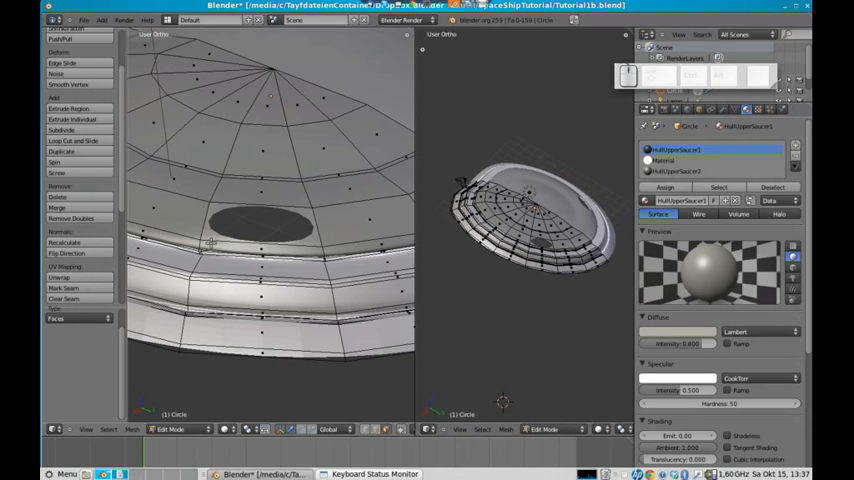
mouse_move(278, 256)
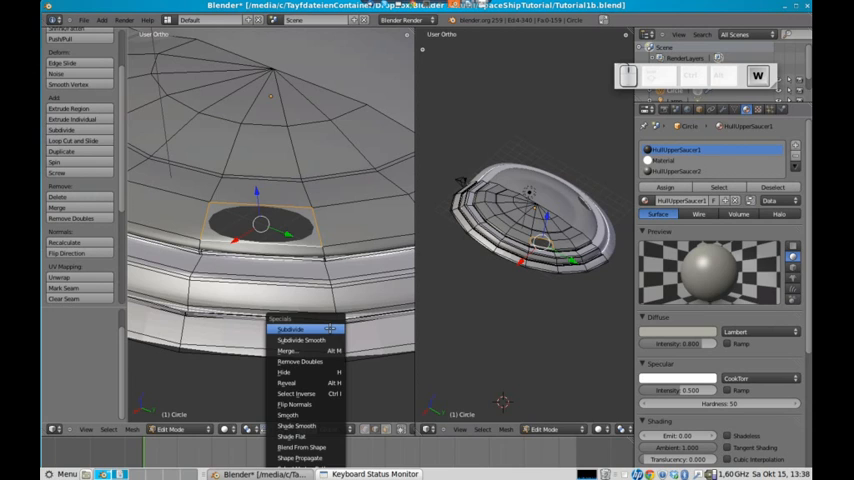
Step: Fill the hole's edge loop with a new face to cap the window opening
click(288, 328)
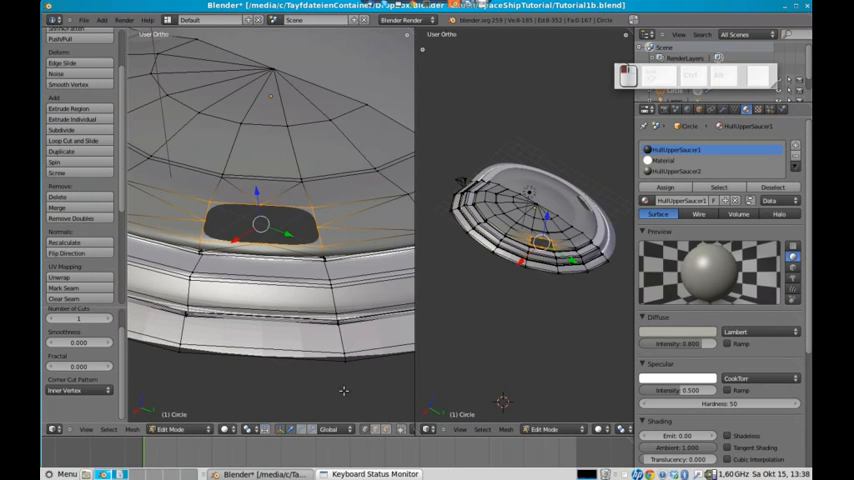
mouse_move(306, 222)
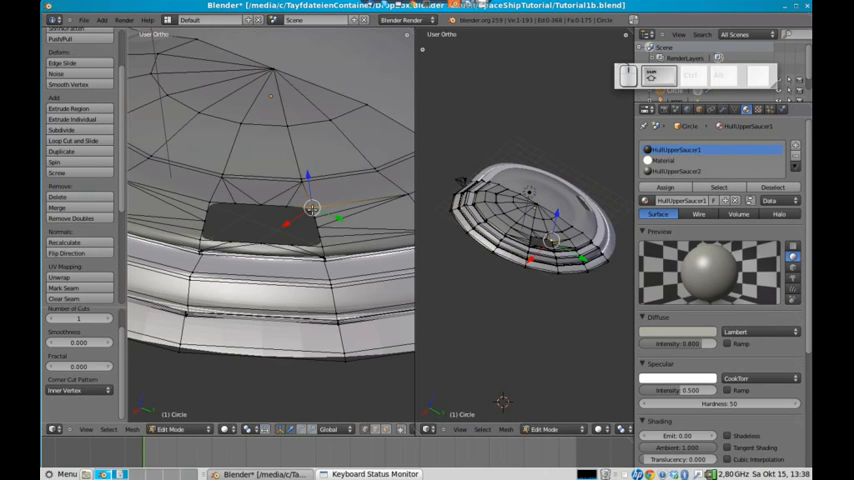
mouse_move(326, 248)
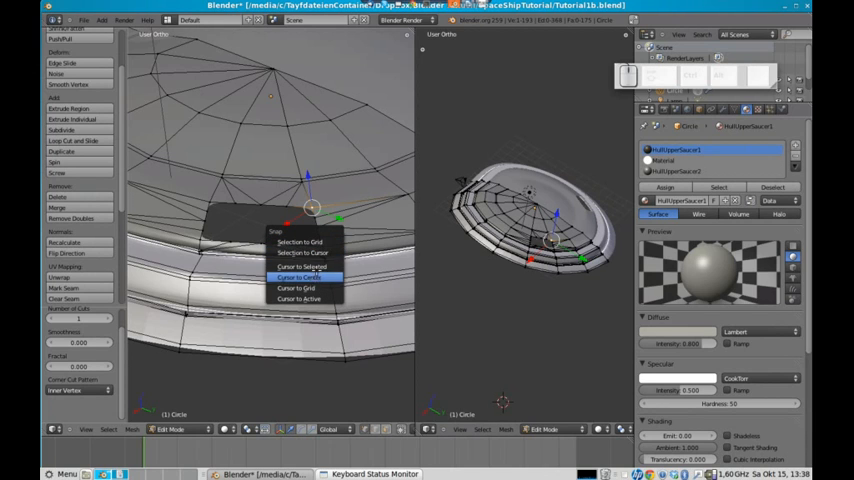
Step: Snap the 3D cursor to the selected pane and return to Object Mode
click(300, 266)
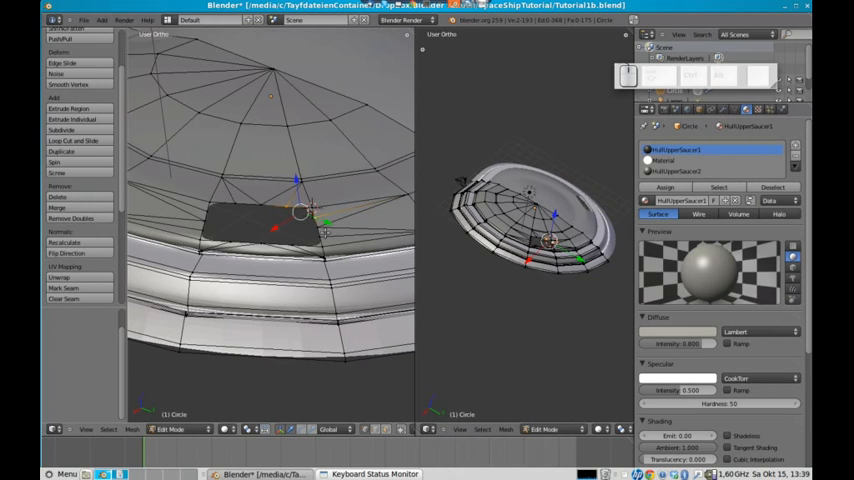
click(248, 428)
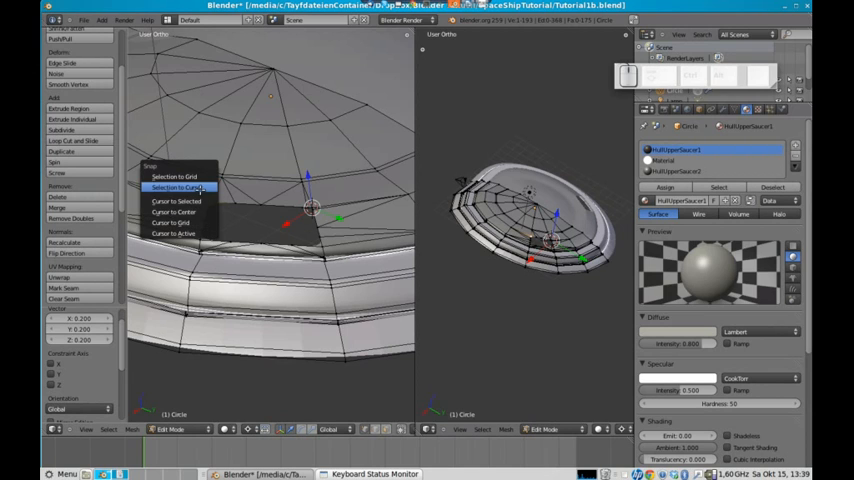
click(184, 188)
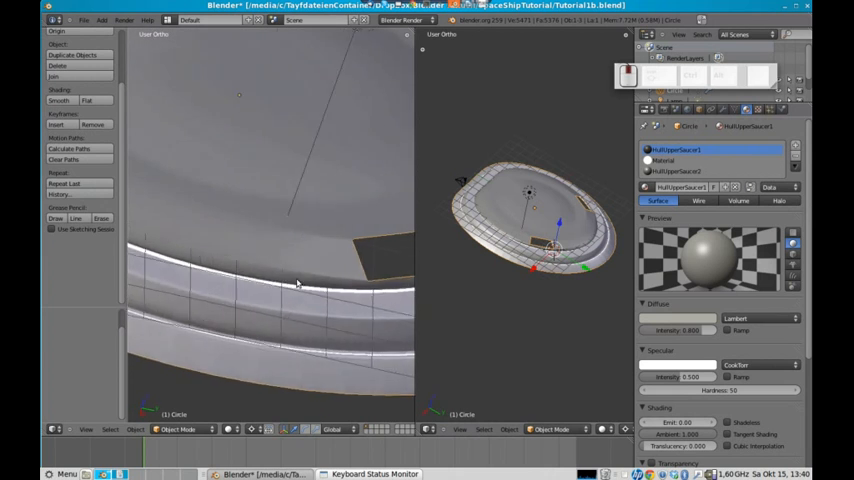
Step: Re-enter Edit Mode and select the dark window panel to fit it in the opening
key(Tab)
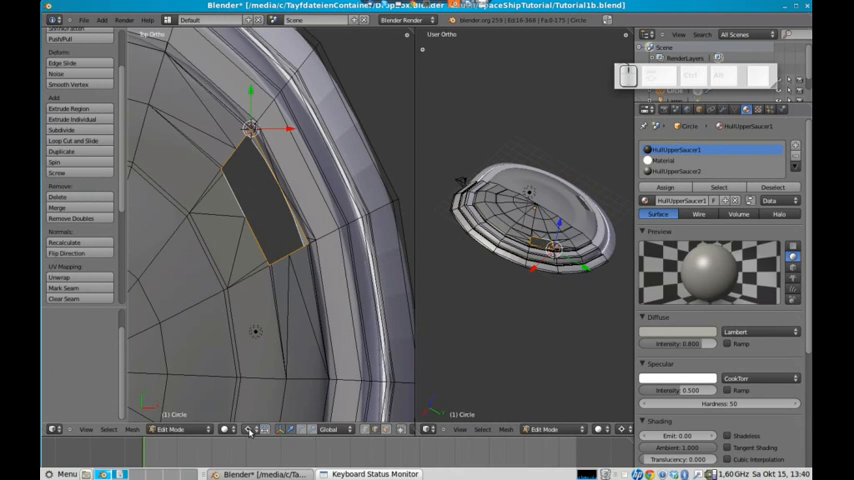
click(248, 428)
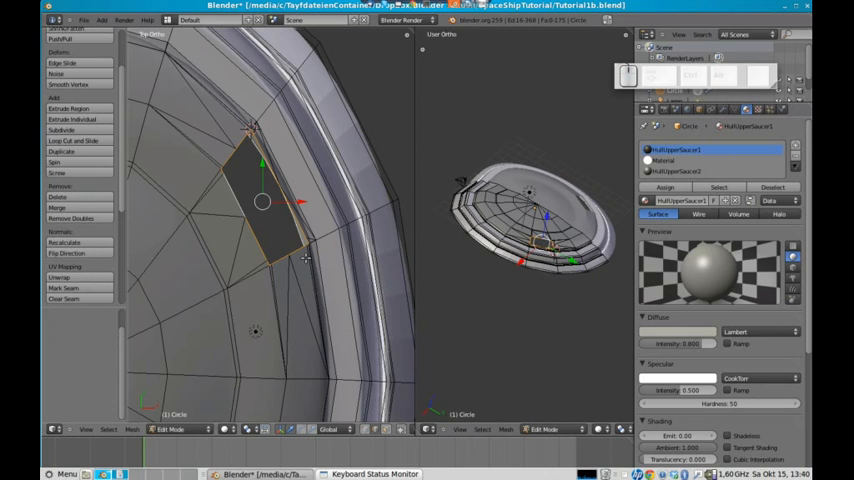
mouse_move(320, 290)
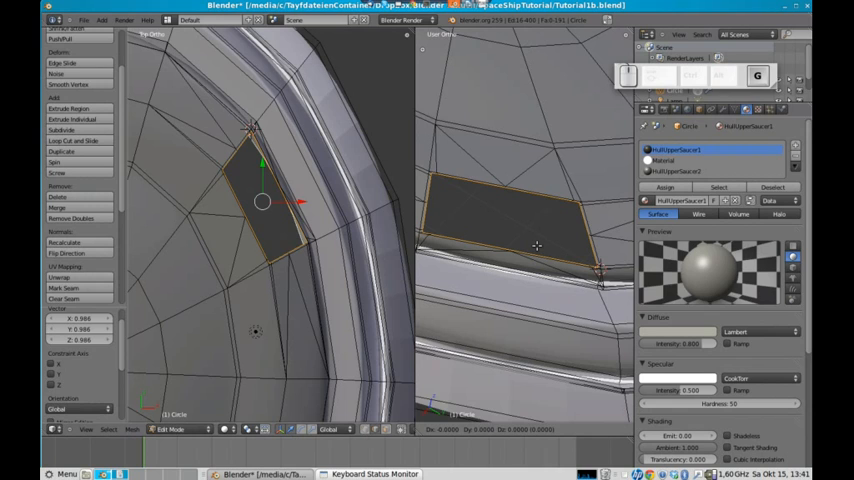
Step: Toggle the viewport shading to check the pane lines up inside the hull opening
key(z)
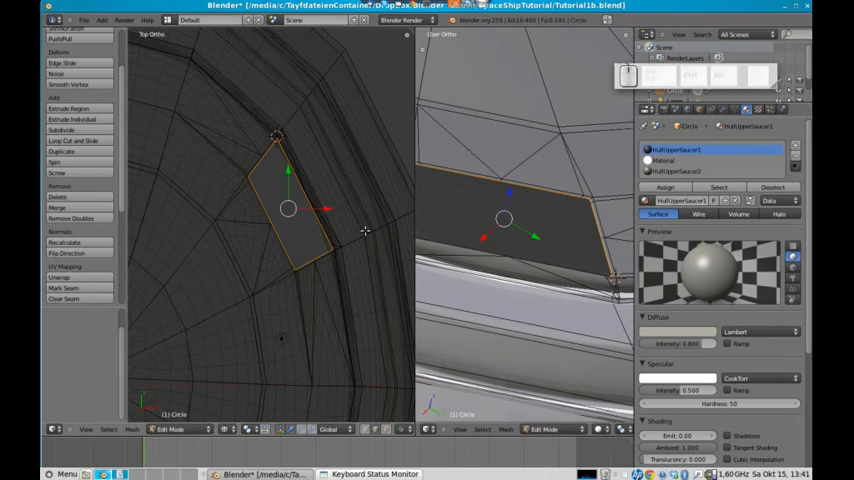
mouse_move(340, 262)
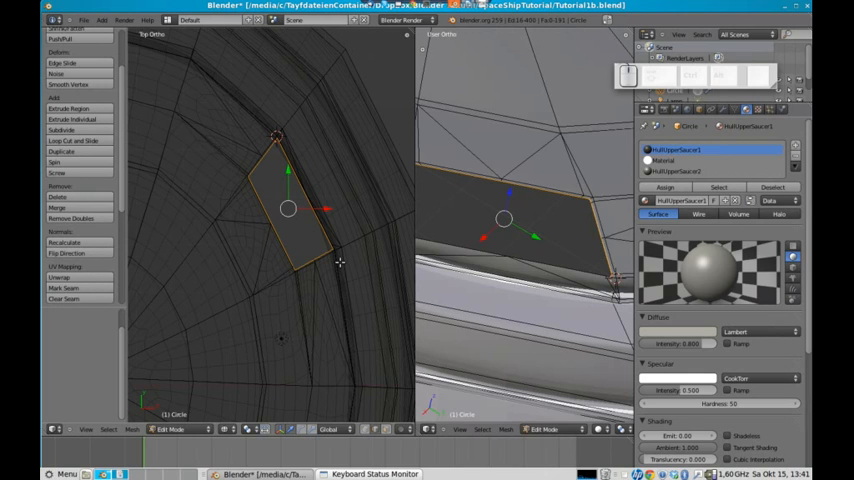
mouse_move(304, 224)
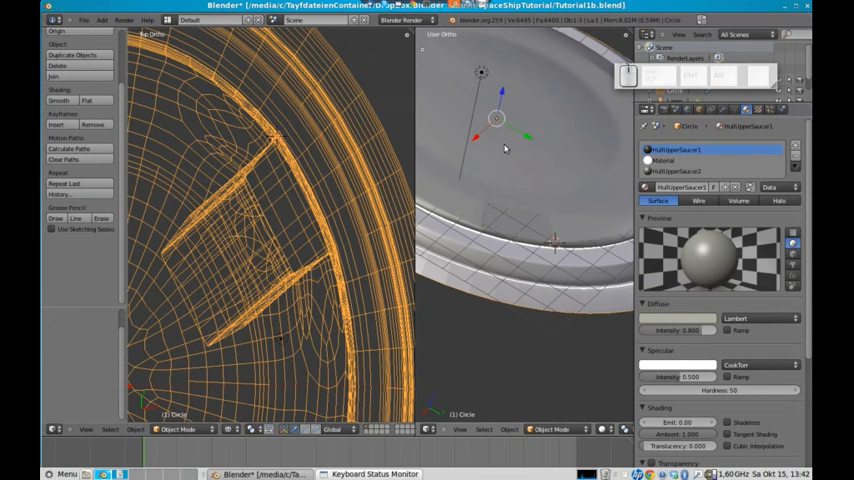
key(Tab)
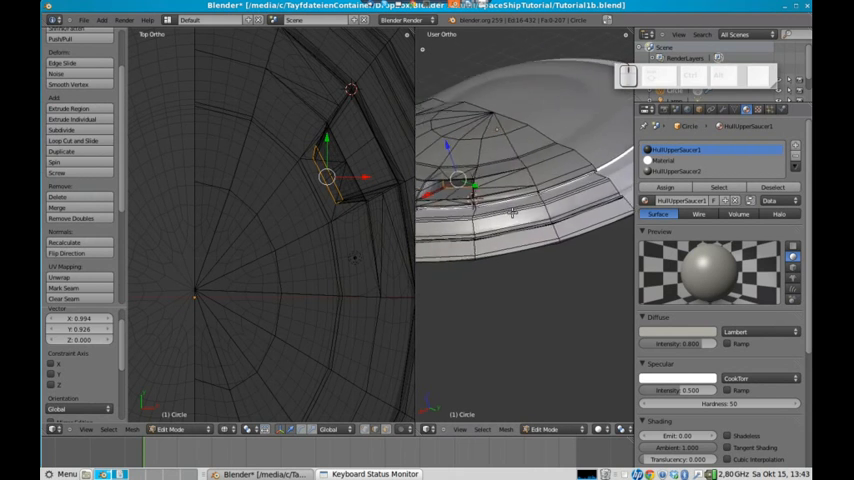
Step: Switch into Edit Mode to start reshaping the hull edges near the rim
key(Tab)
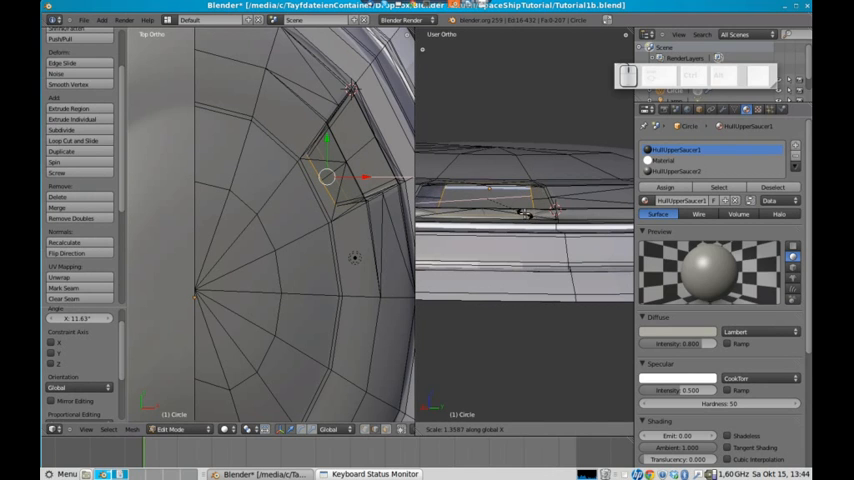
Step: Toggle shading to check the repositioned panel corners against the hull rings
key(z)
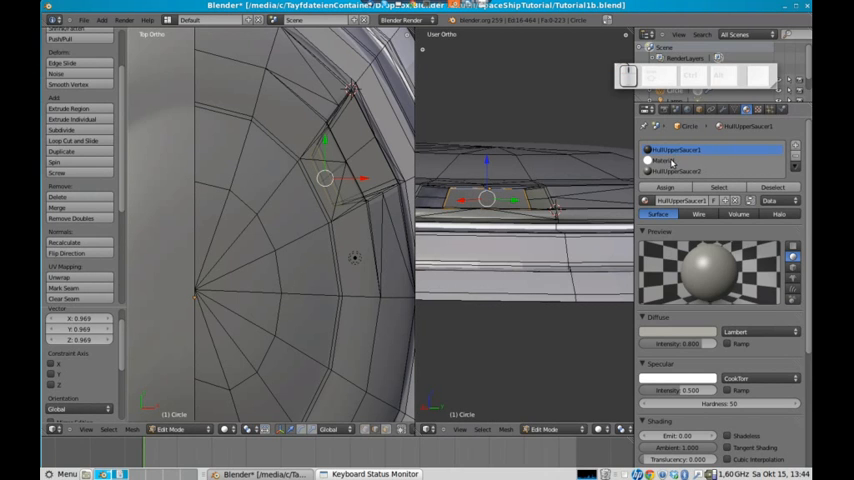
Step: Add a second material slot and create a fresh material for the window face
click(680, 160)
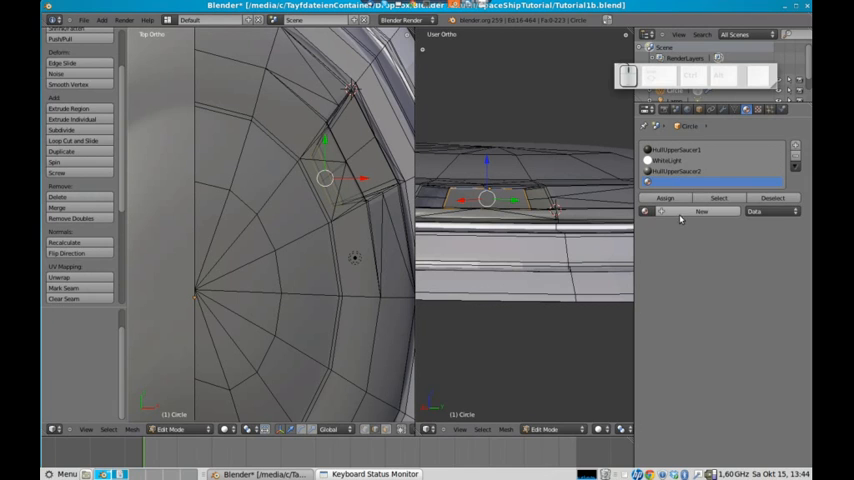
click(700, 212)
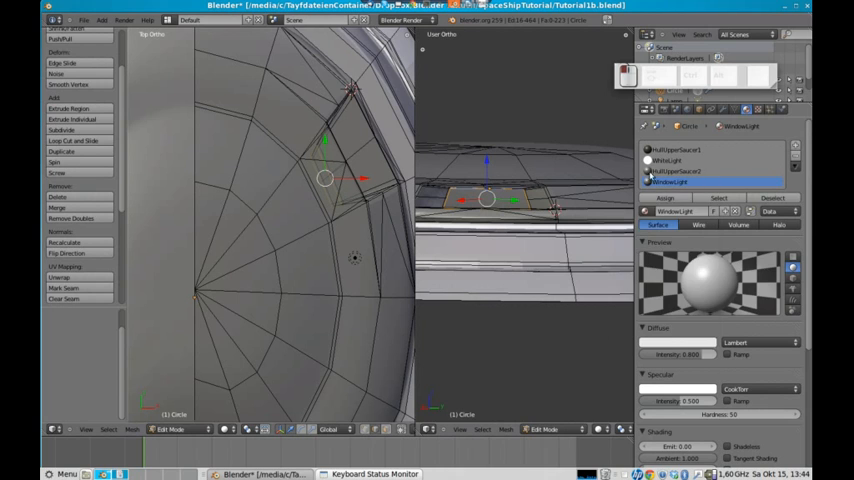
click(678, 342)
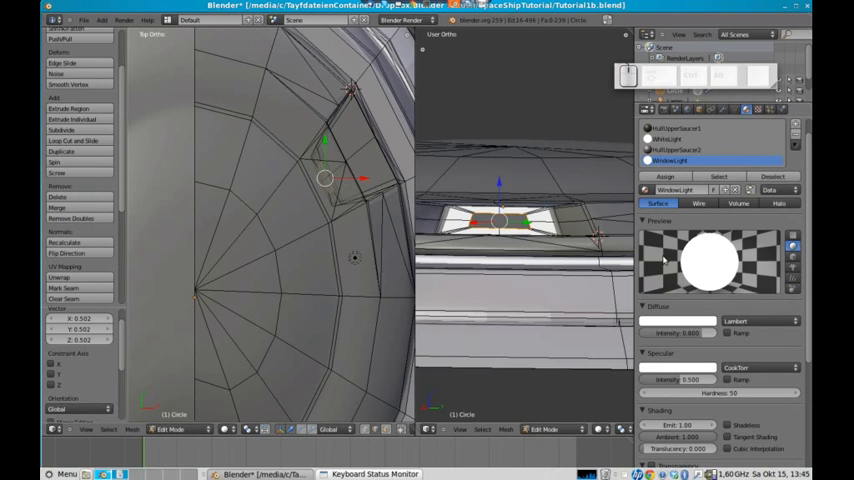
mouse_move(480, 380)
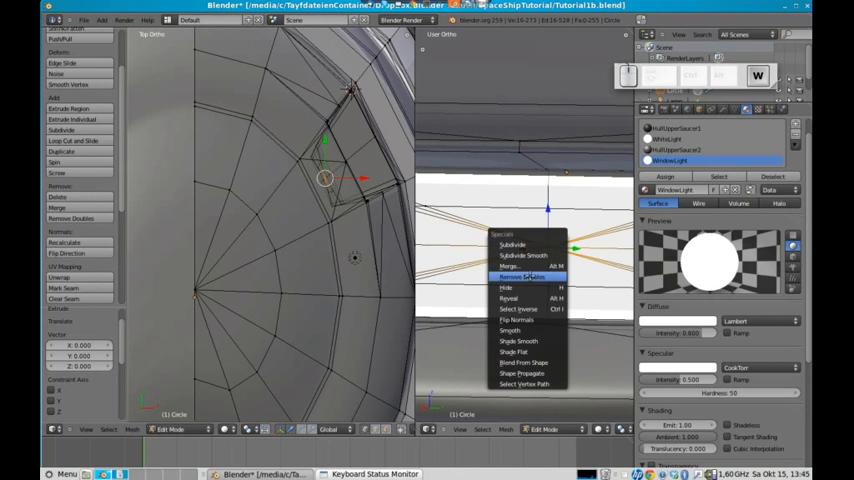
Step: Remove doubles on the window face after assigning the white emissive material
click(524, 276)
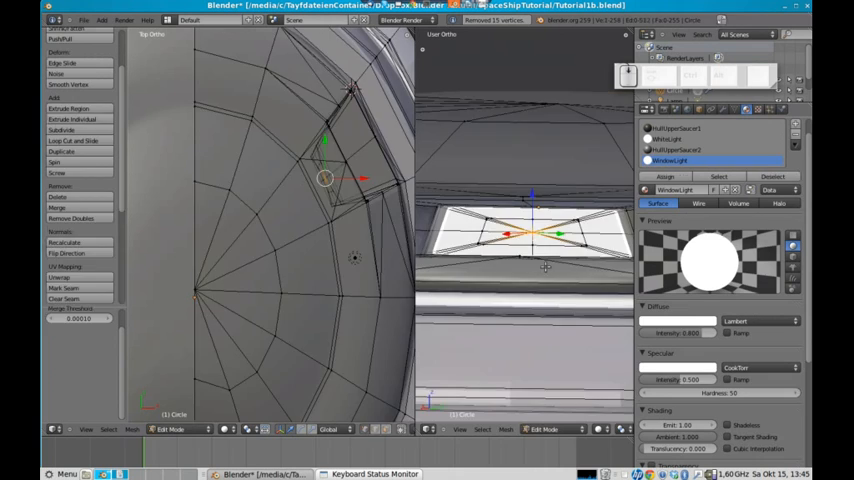
click(178, 428)
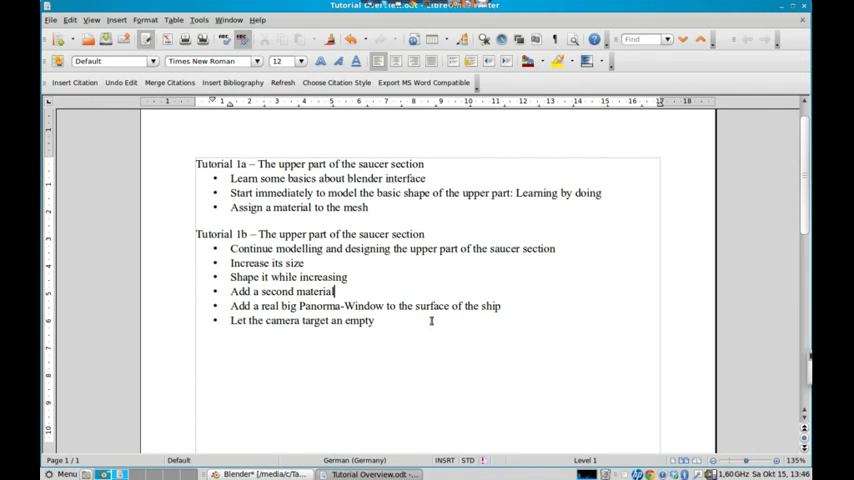
click(264, 474)
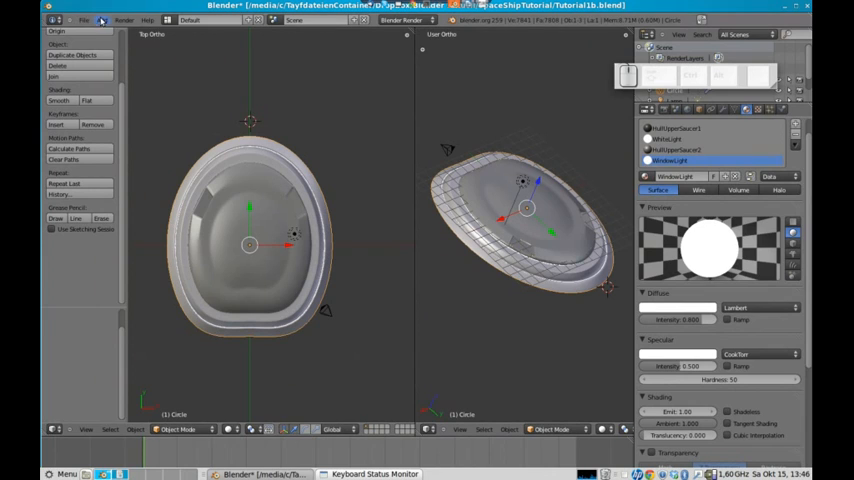
Step: Add a plain-axes empty above the saucer from the Add menu in Object Mode
click(102, 20)
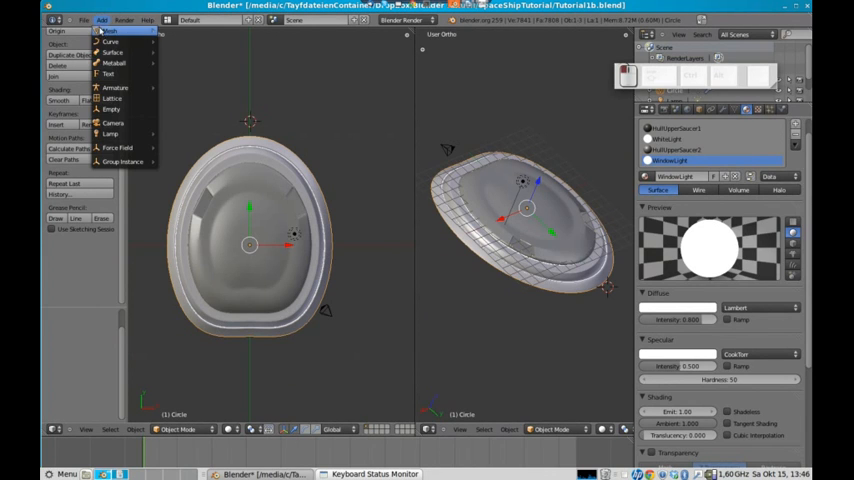
mouse_move(112, 108)
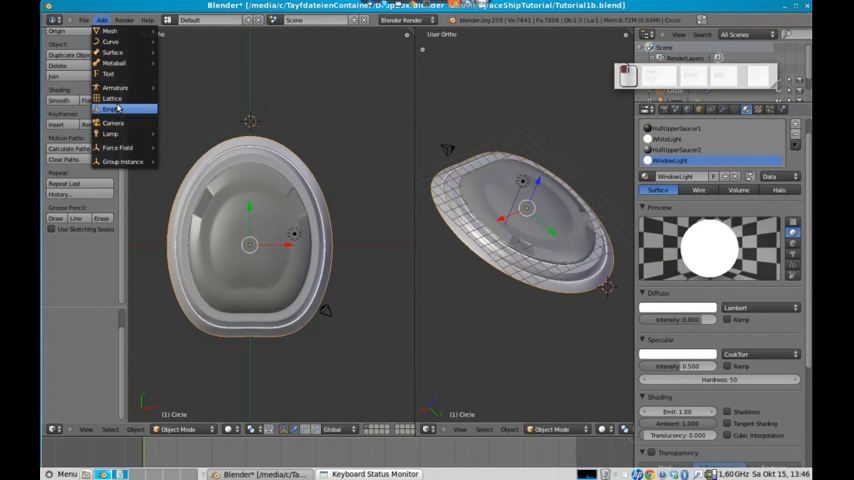
click(112, 122)
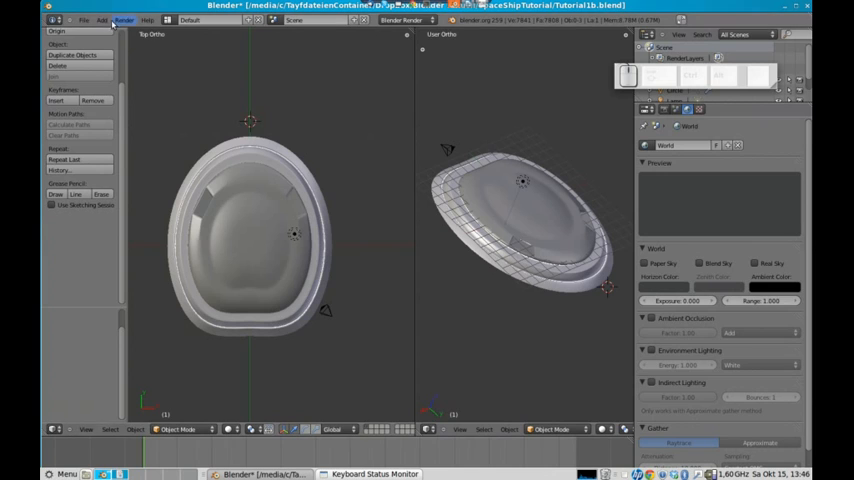
click(102, 20)
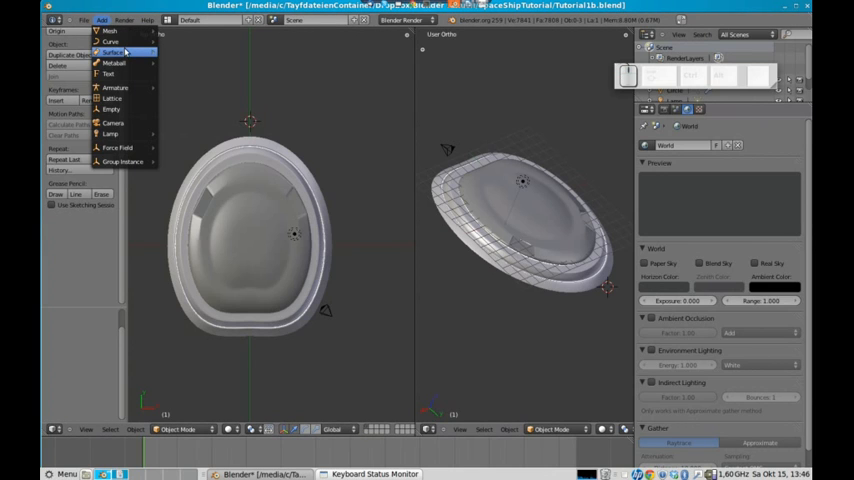
click(112, 108)
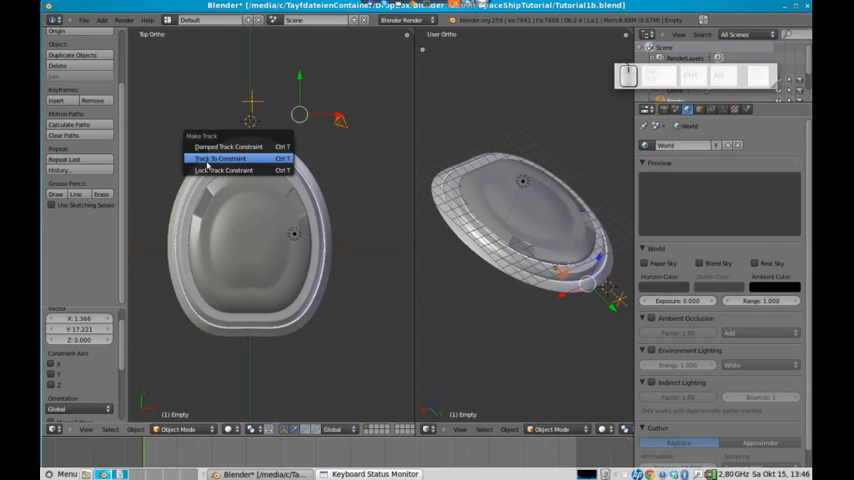
Step: Apply a Track To constraint so the camera aims at the empty
click(218, 158)
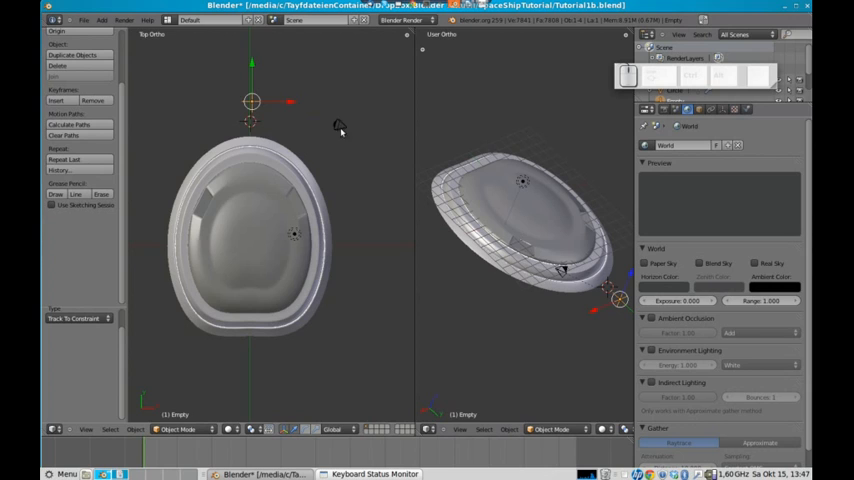
mouse_move(252, 216)
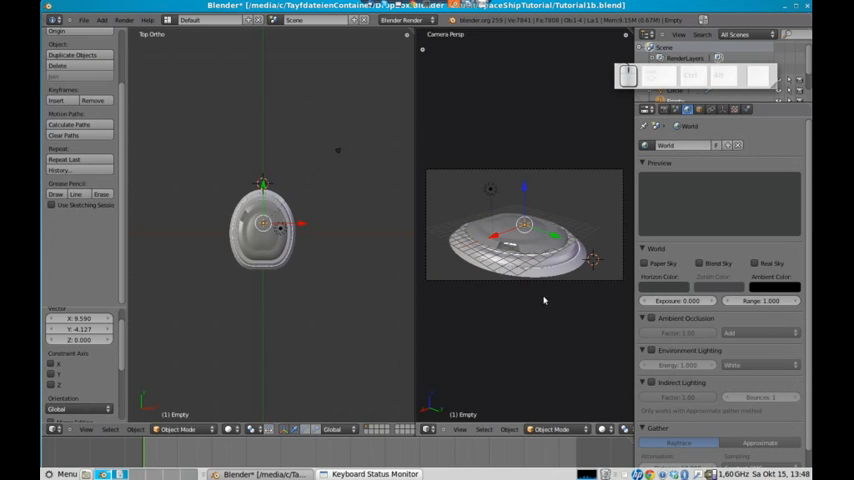
Step: Switch the left viewport to perspective and look through the tracking camera on the right
key(z)
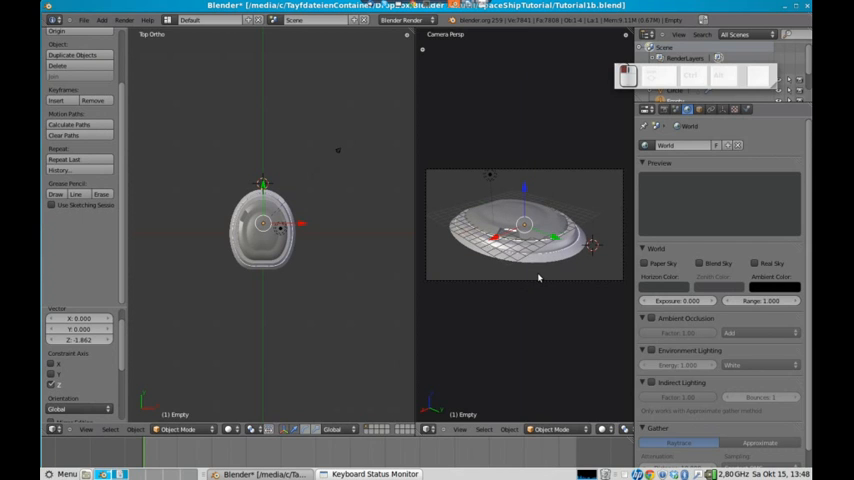
mouse_move(196, 220)
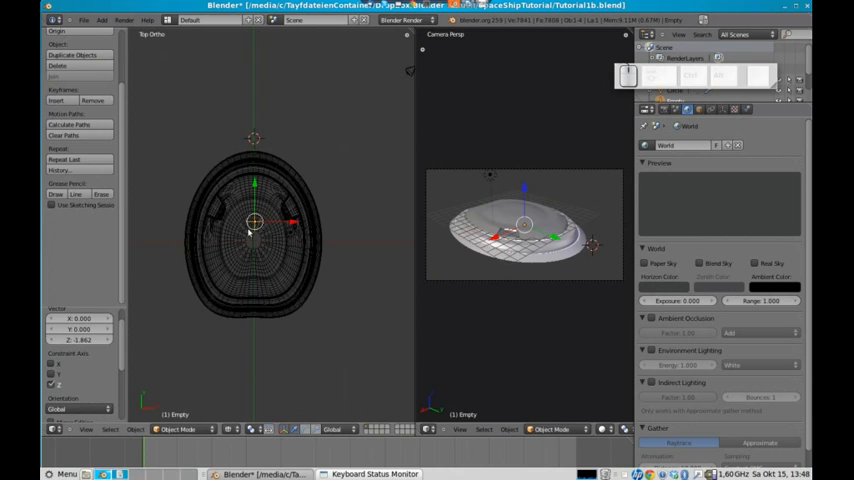
key(z)
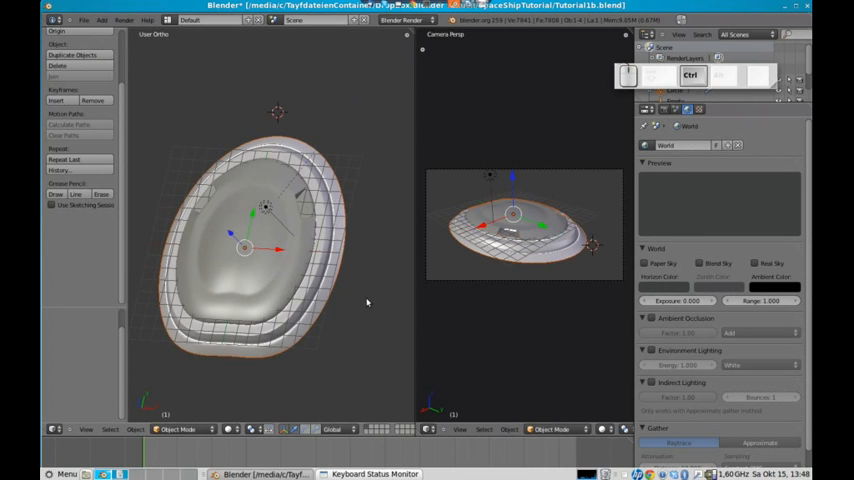
click(310, 474)
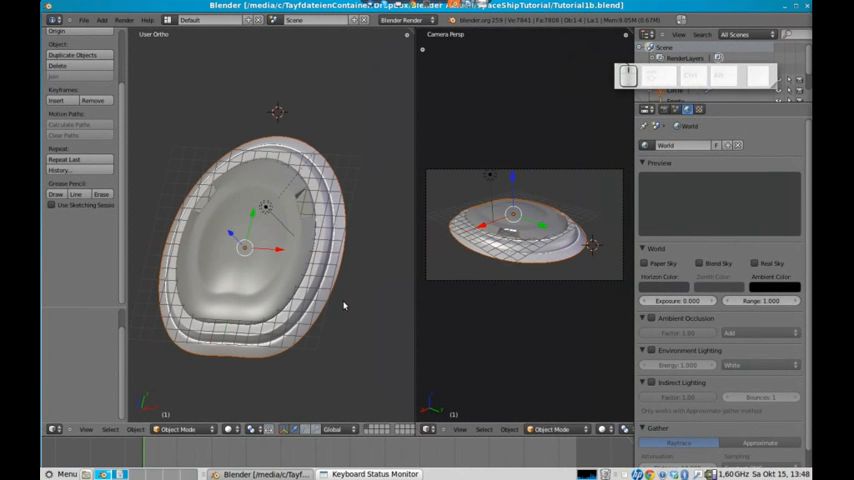
Step: Render the saucer image from the active tracking camera with F12
key(F12)
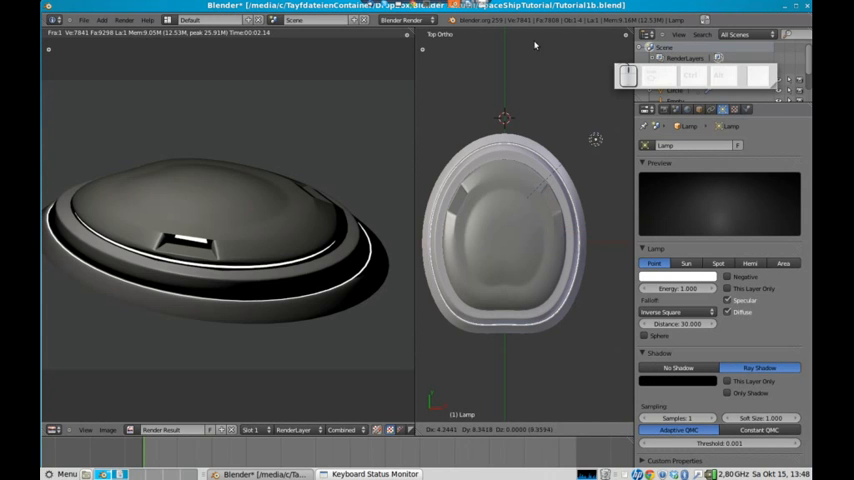
key(F12)
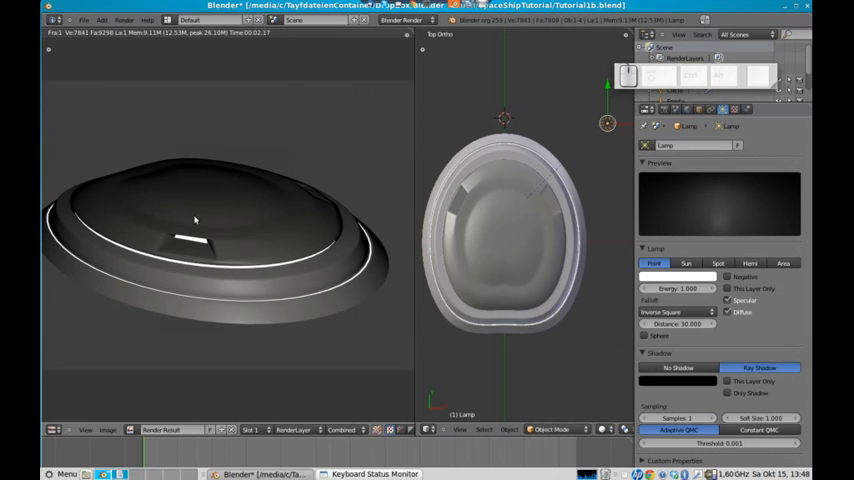
mouse_move(136, 204)
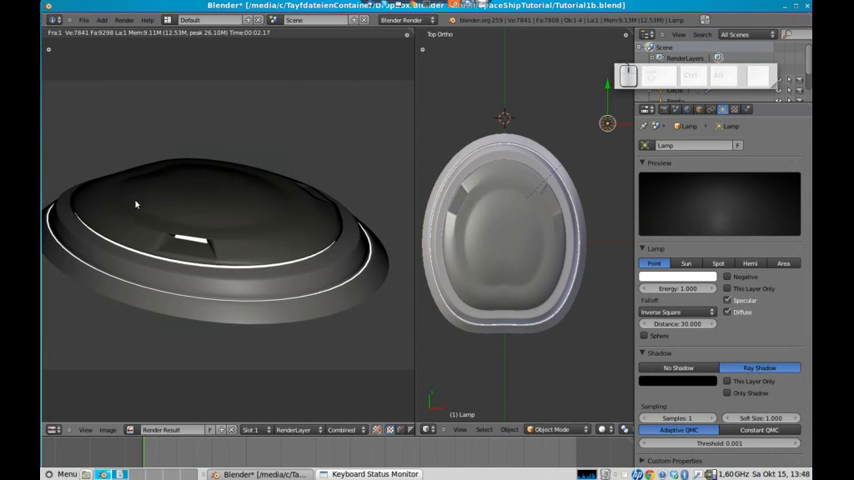